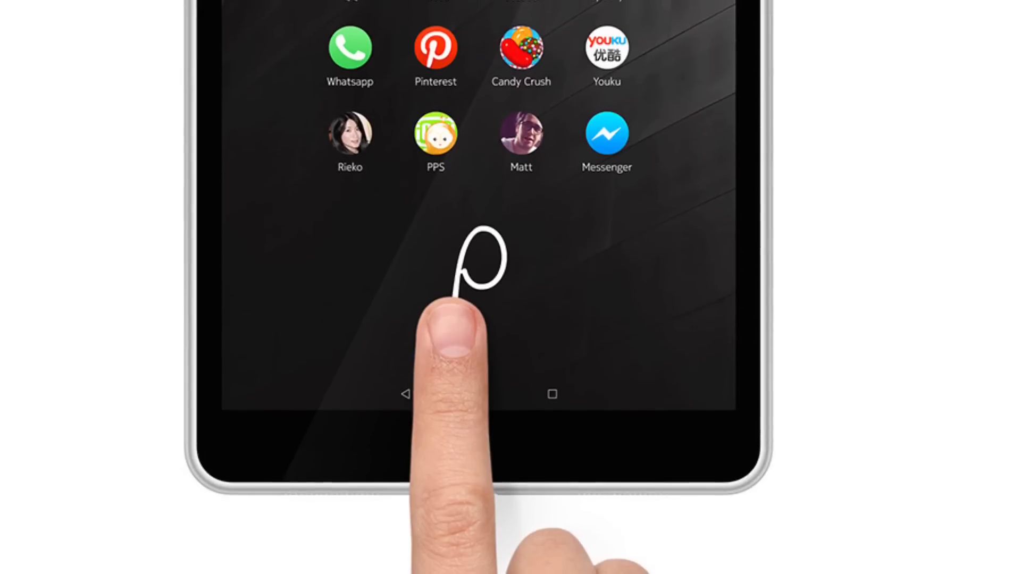
{"action": "scroll", "scroll_direction": "down", "scroll_amount": 3}
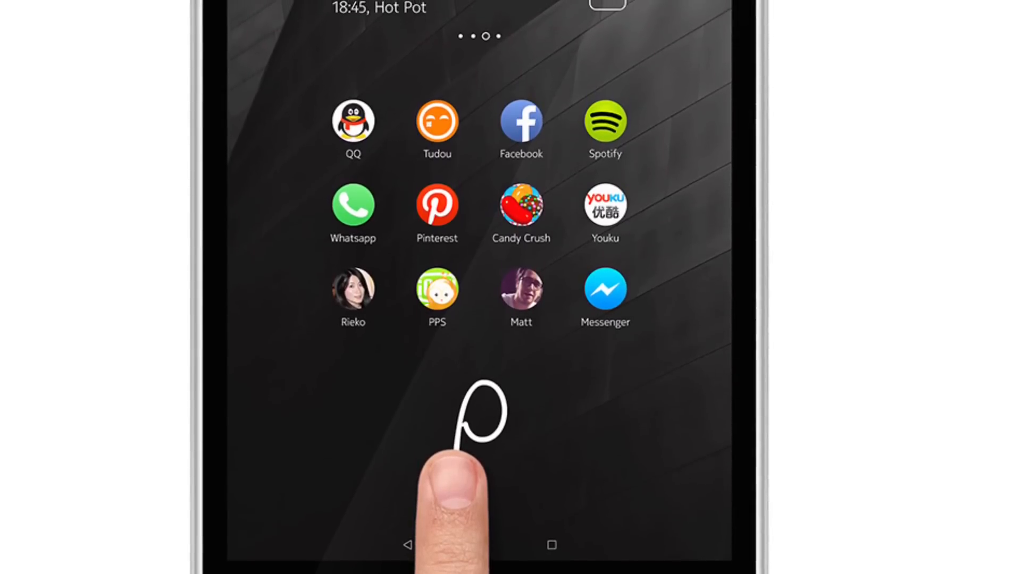
{"action": "scroll", "scroll_direction": "down", "scroll_amount": 3}
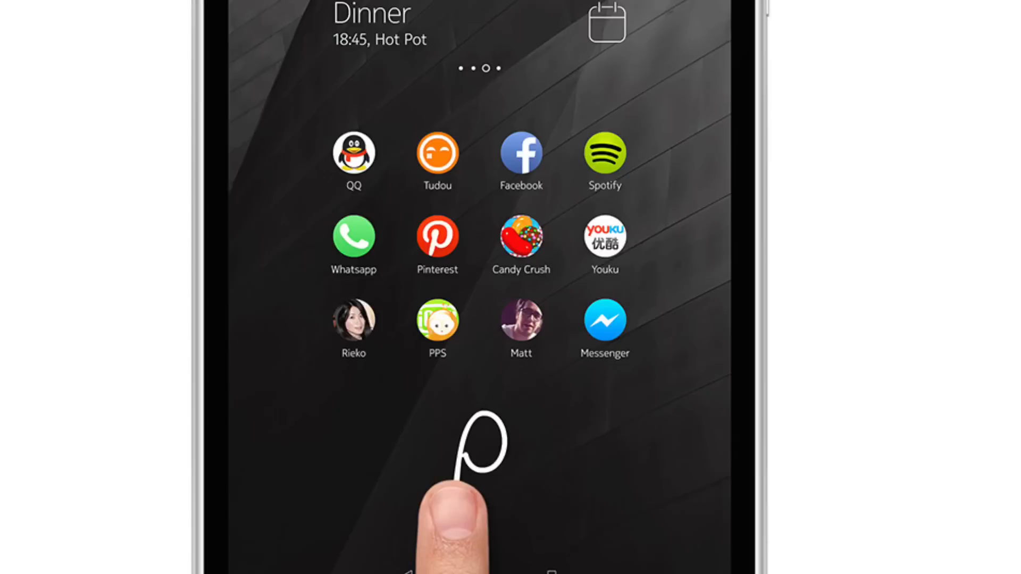
{"action": "scroll", "scroll_direction": "down", "scroll_amount": 3}
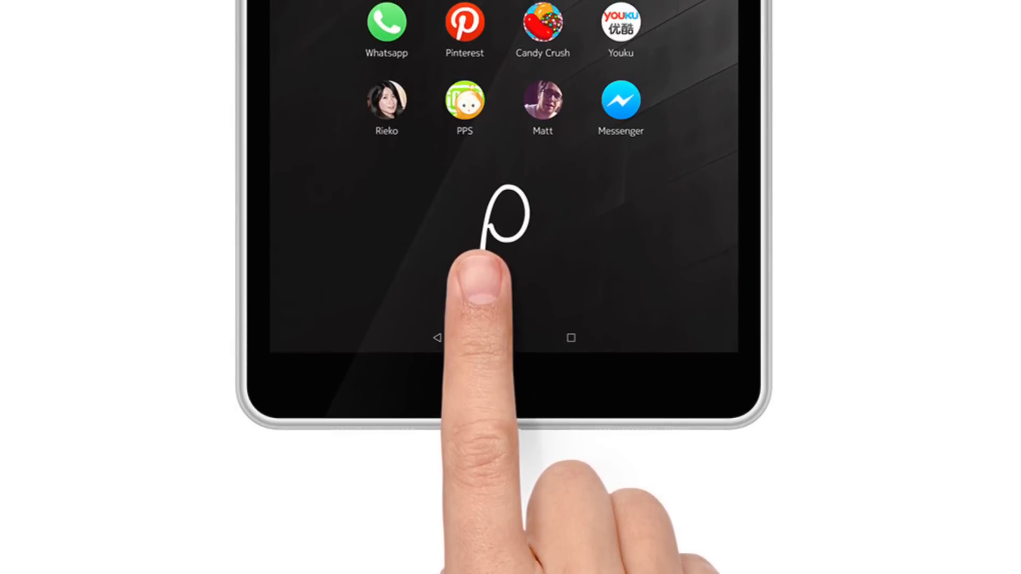
{"action": "scroll", "scroll_direction": "down", "scroll_amount": 3}
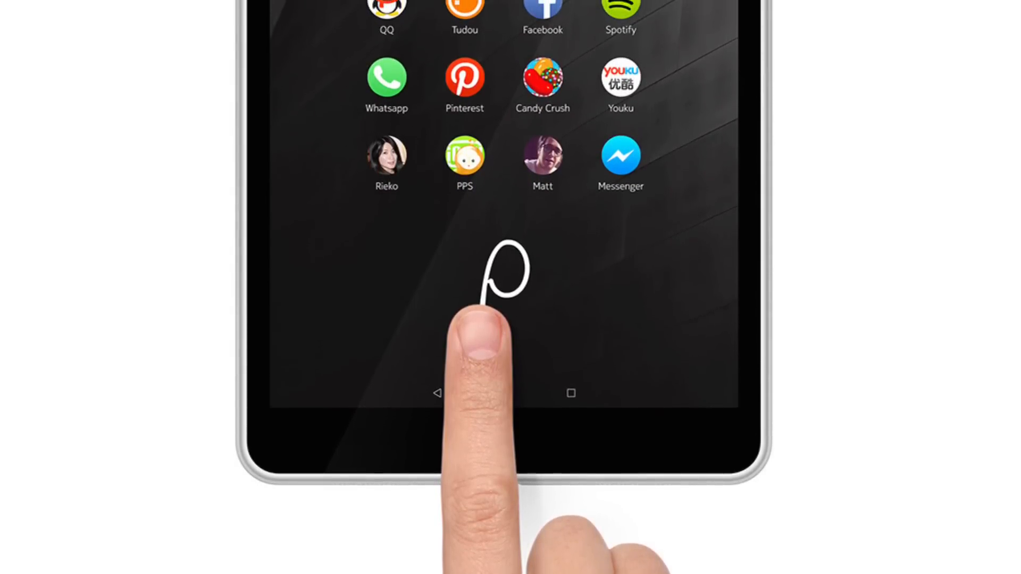